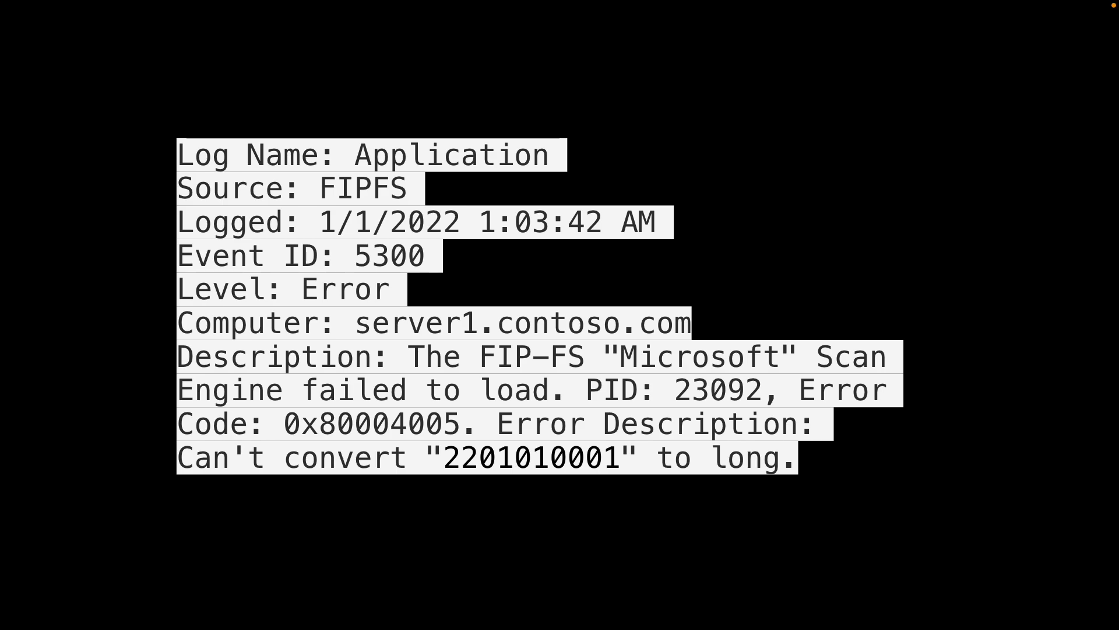
pyautogui.doubleClick(531, 458)
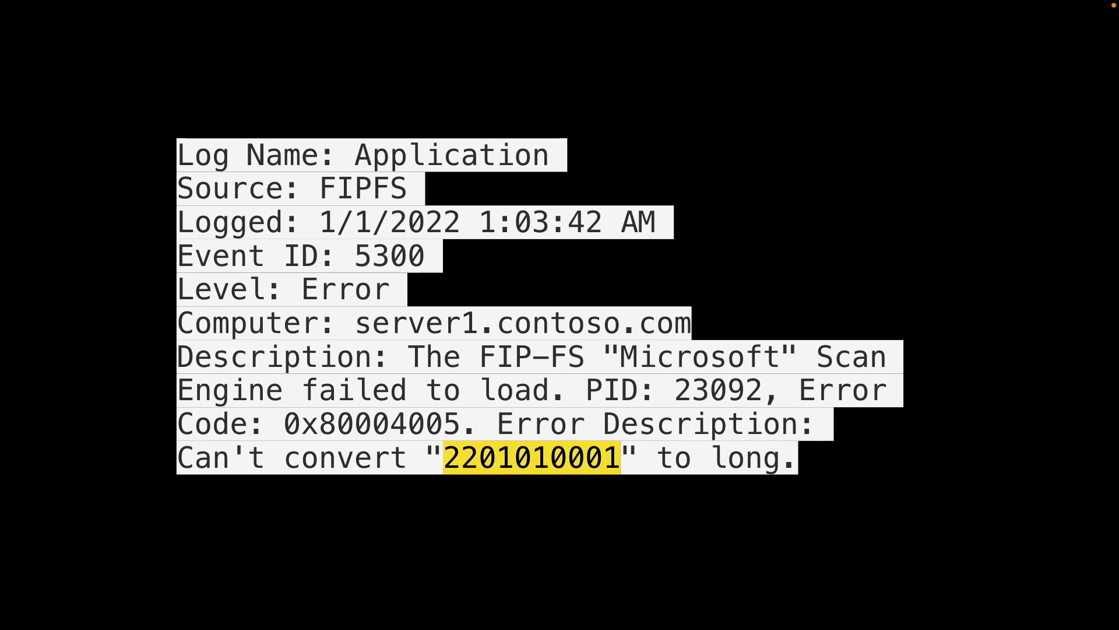
# Highlight the target type 'long' at the end of the error description
pyautogui.doubleClick(746, 457)
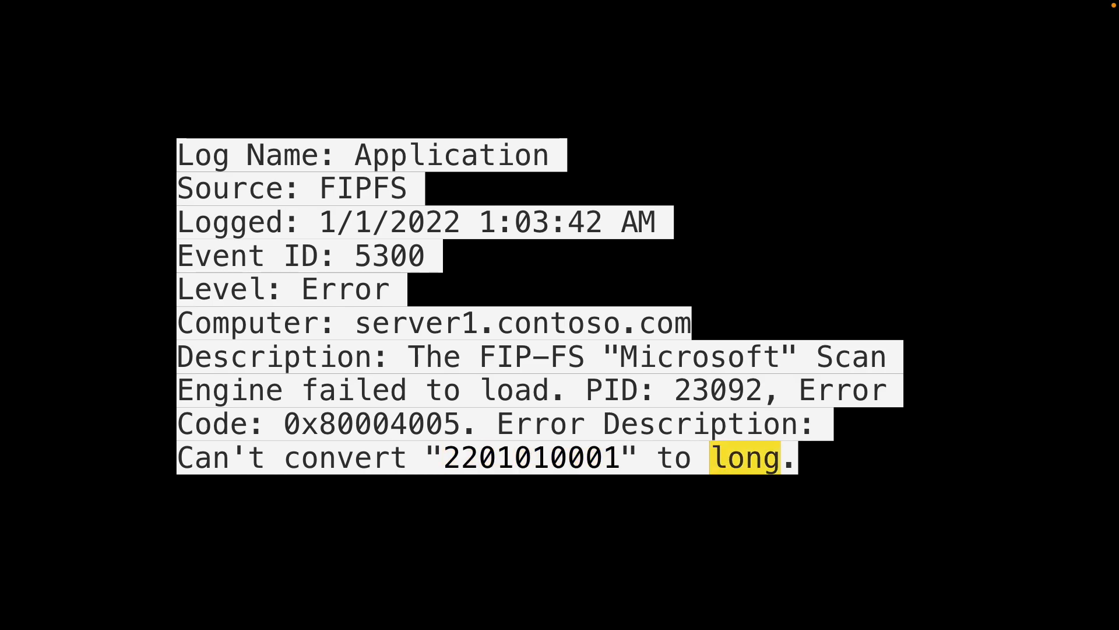